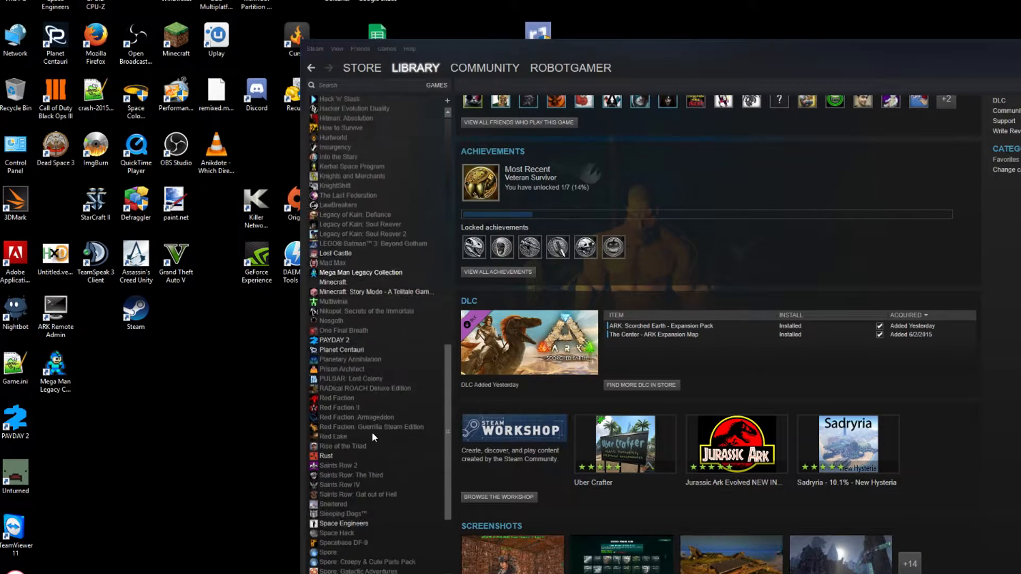
Scroll the library and select Subnautica [experimental] to show its page
{"action": "scroll", "scroll_direction": "down", "scroll_amount": 3}
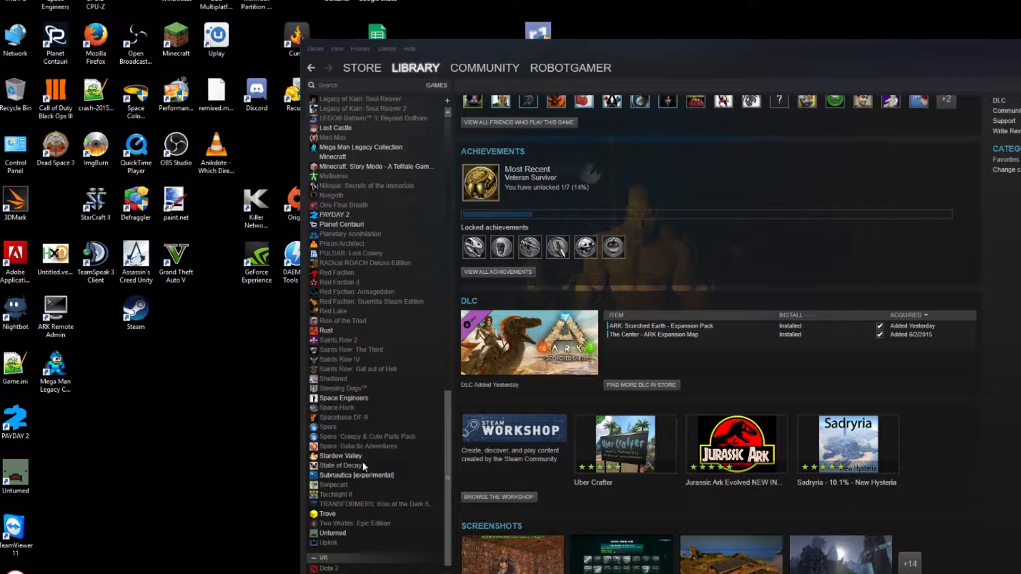
{"action": "left_click", "coordinate": [357, 476]}
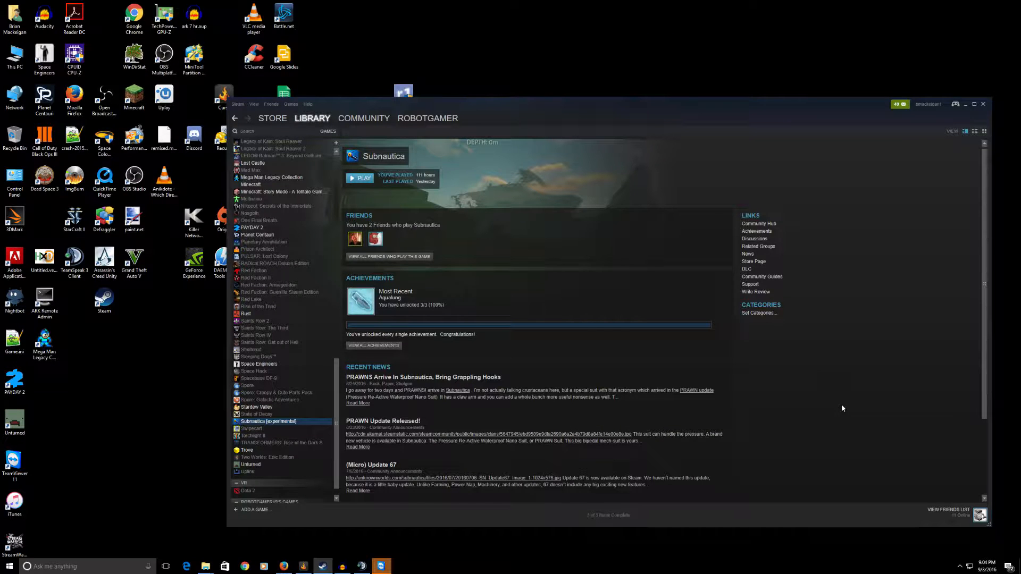
{"action": "mouse_move", "coordinate": [908, 95]}
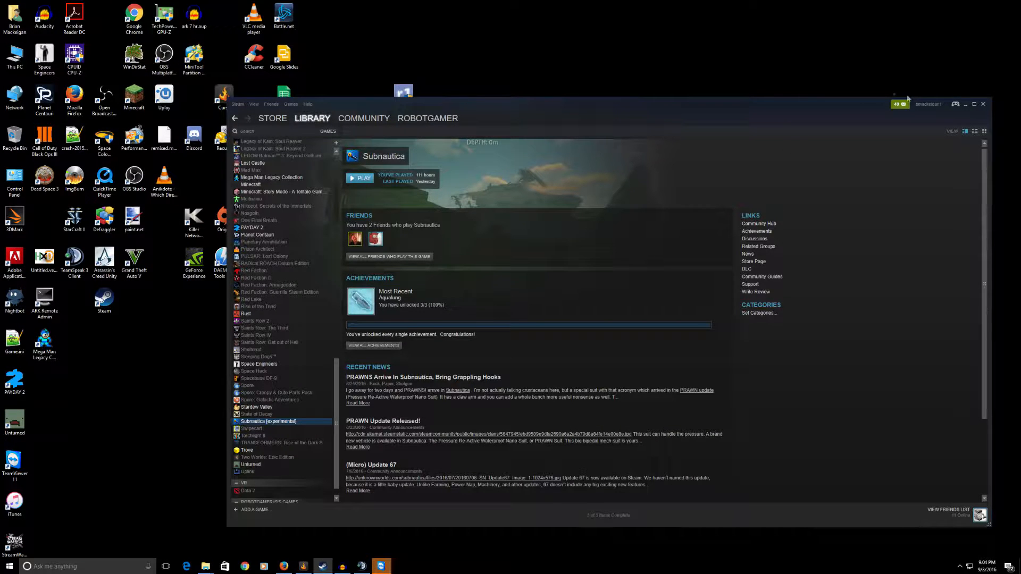
Select Subnautica in the game list and open its Properties window
{"action": "left_click", "coordinate": [975, 104]}
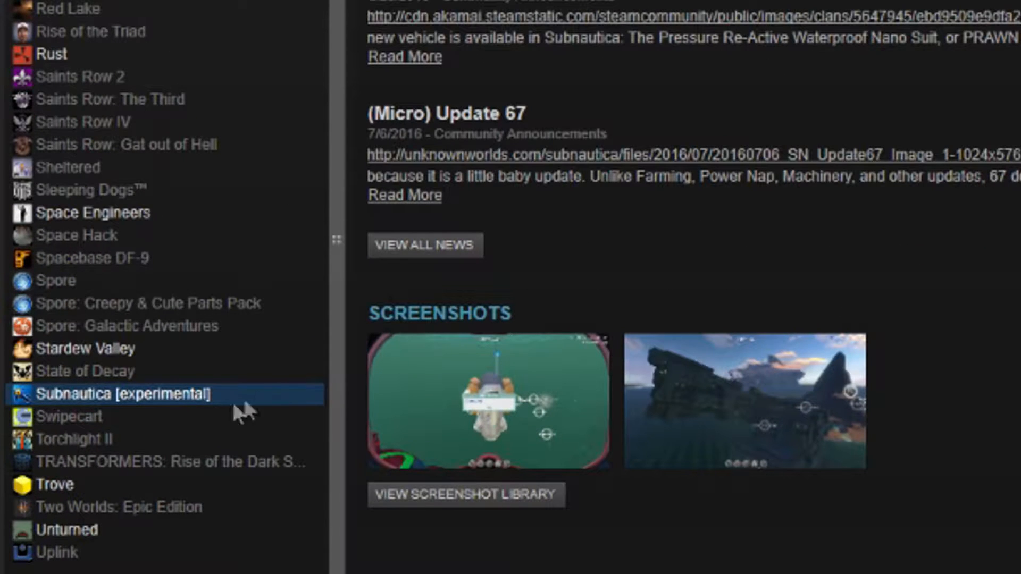
{"action": "mouse_move", "coordinate": [118, 428]}
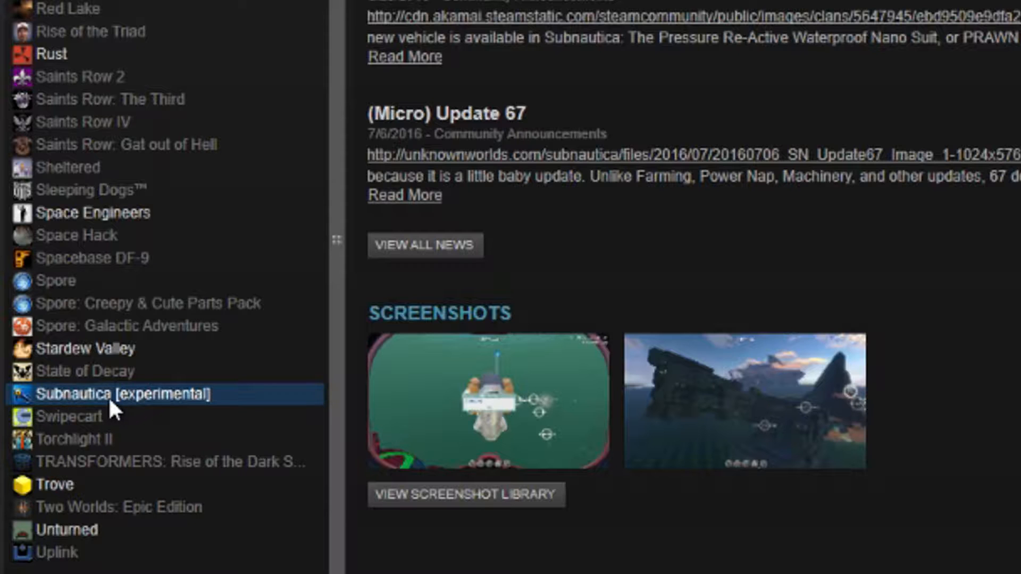
{"action": "mouse_move", "coordinate": [85, 418]}
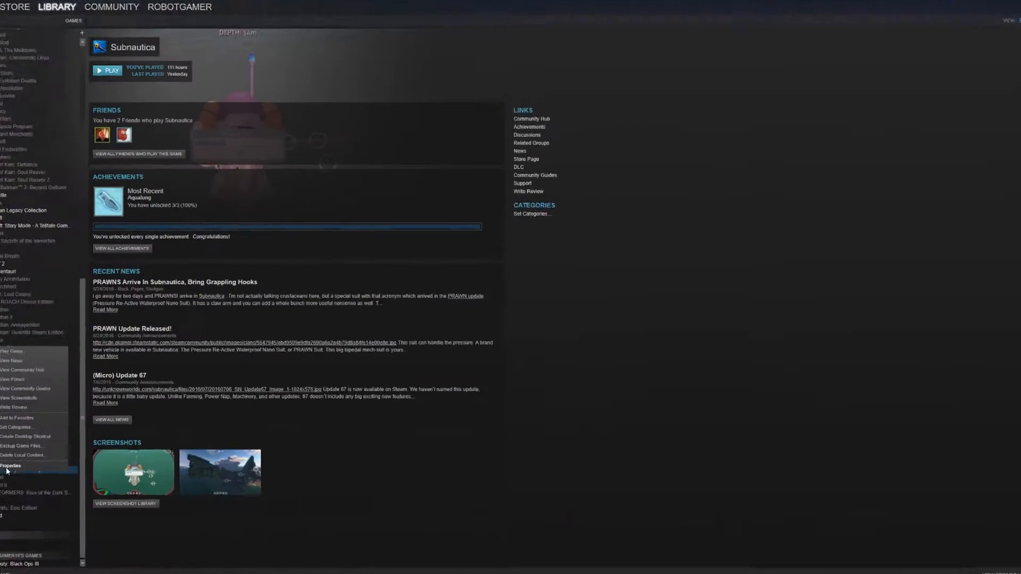
{"action": "left_click", "coordinate": [11, 466]}
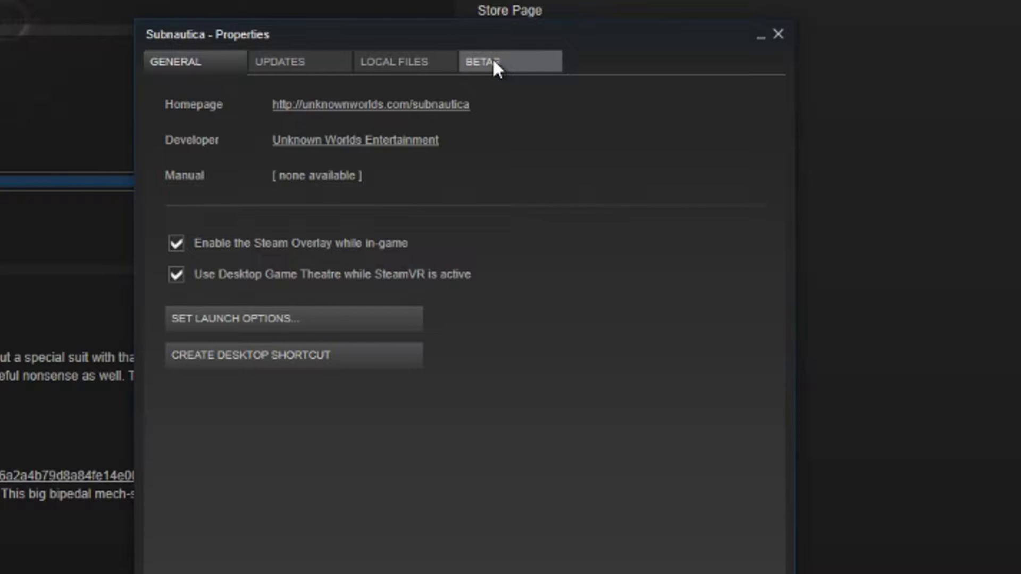
Choose the 'experimental' branch on the Betas tab, then close Properties
{"action": "left_click", "coordinate": [485, 61]}
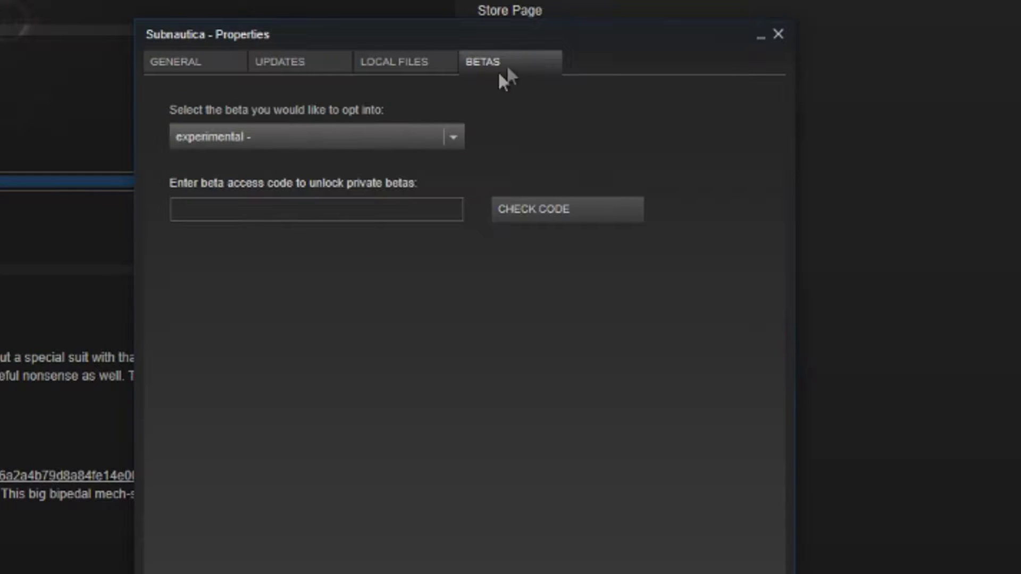
{"action": "mouse_move", "coordinate": [340, 136]}
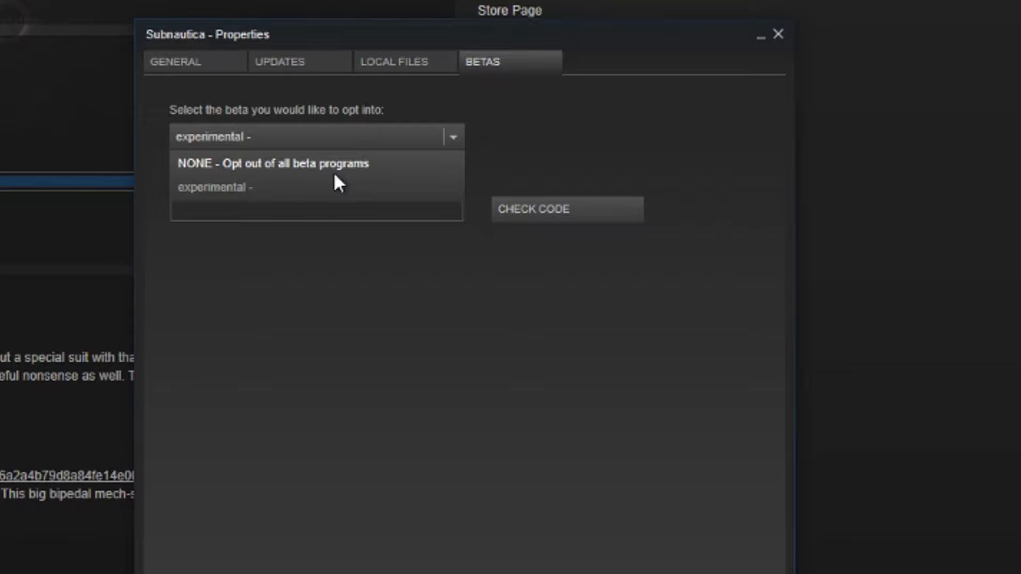
{"action": "mouse_move", "coordinate": [281, 178]}
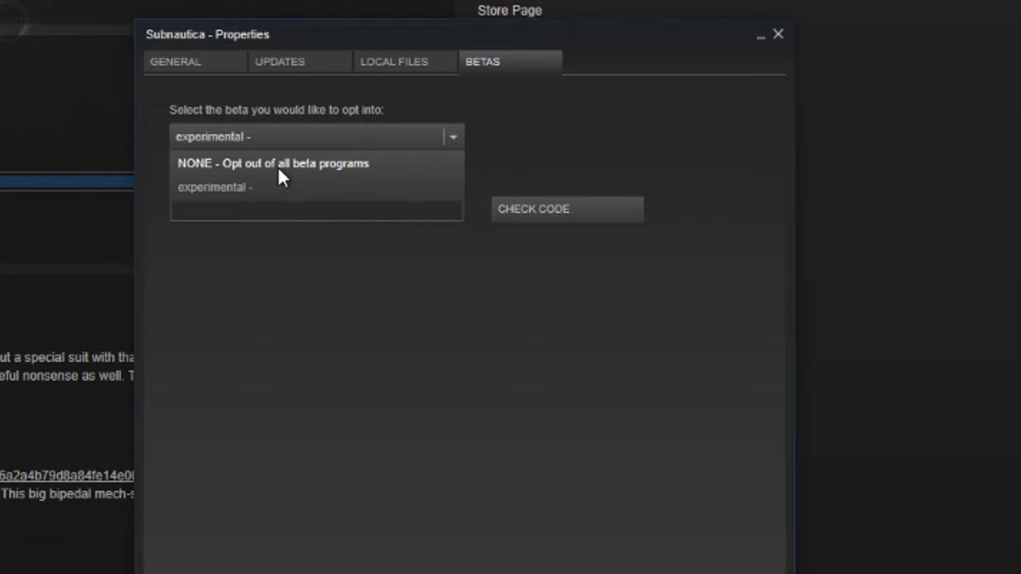
{"action": "mouse_move", "coordinate": [258, 210]}
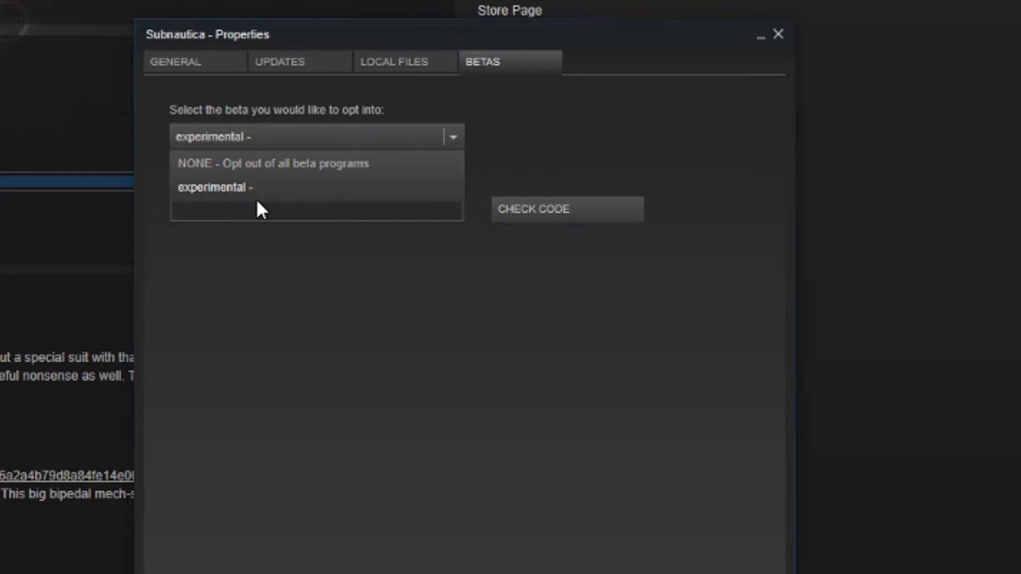
{"action": "left_click", "coordinate": [216, 187]}
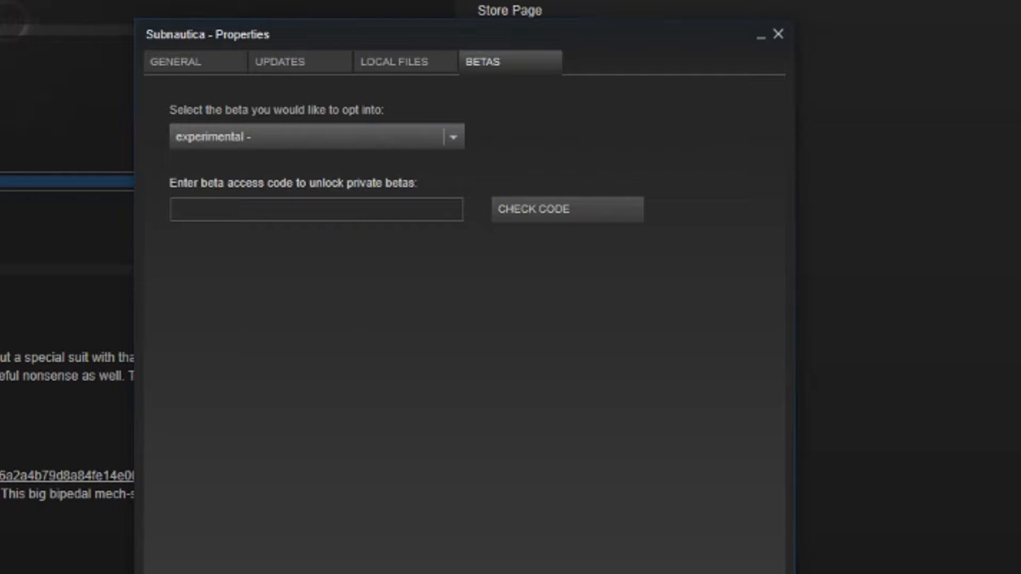
{"action": "left_click", "coordinate": [778, 34]}
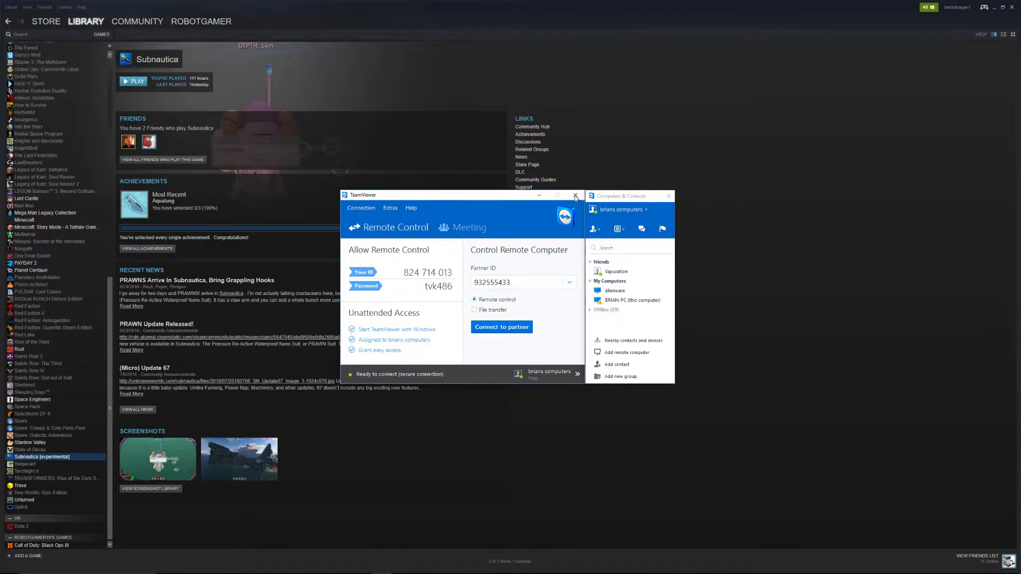
Dismiss the TeamViewer window and bring up the actions for Subnautica (experimental)
{"action": "left_click", "coordinate": [575, 196]}
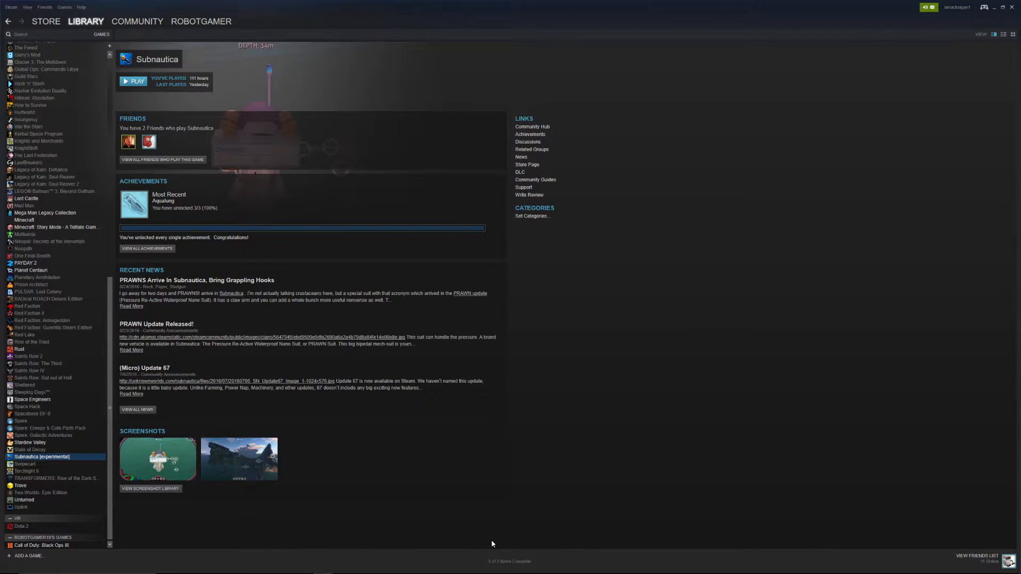
{"action": "mouse_move", "coordinate": [78, 457]}
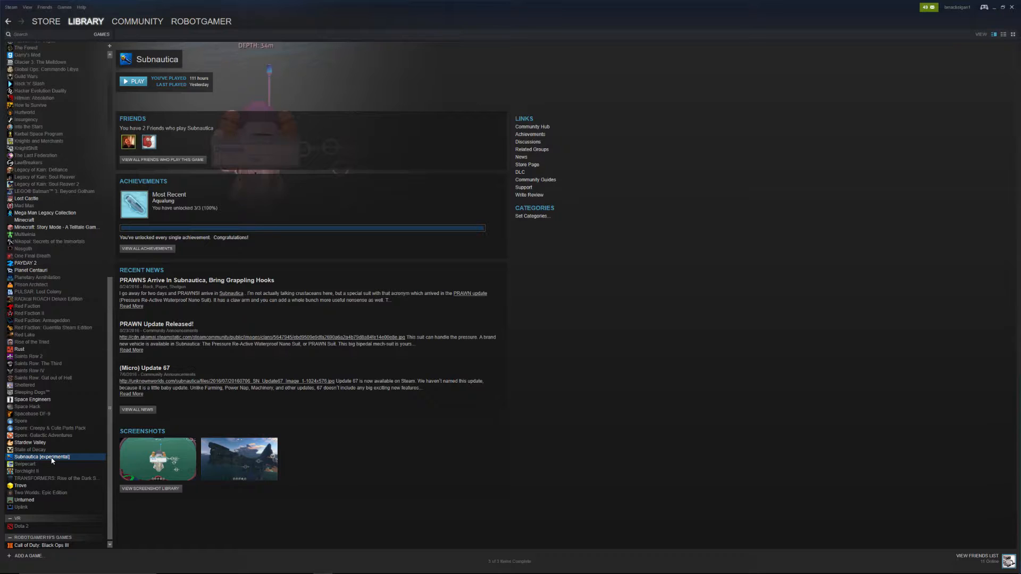
{"action": "right_click", "coordinate": [38, 457]}
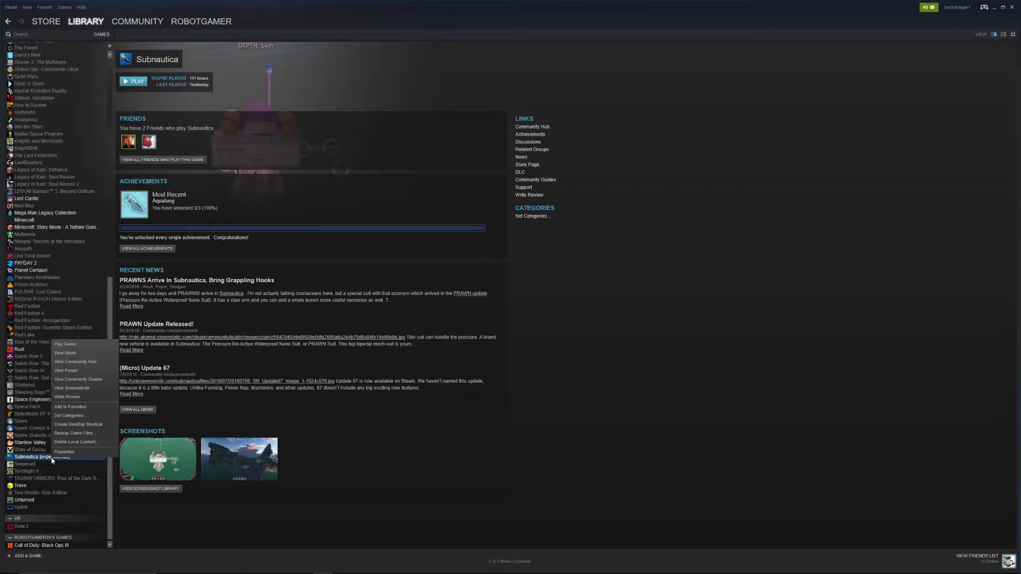
{"action": "left_click", "coordinate": [64, 452]}
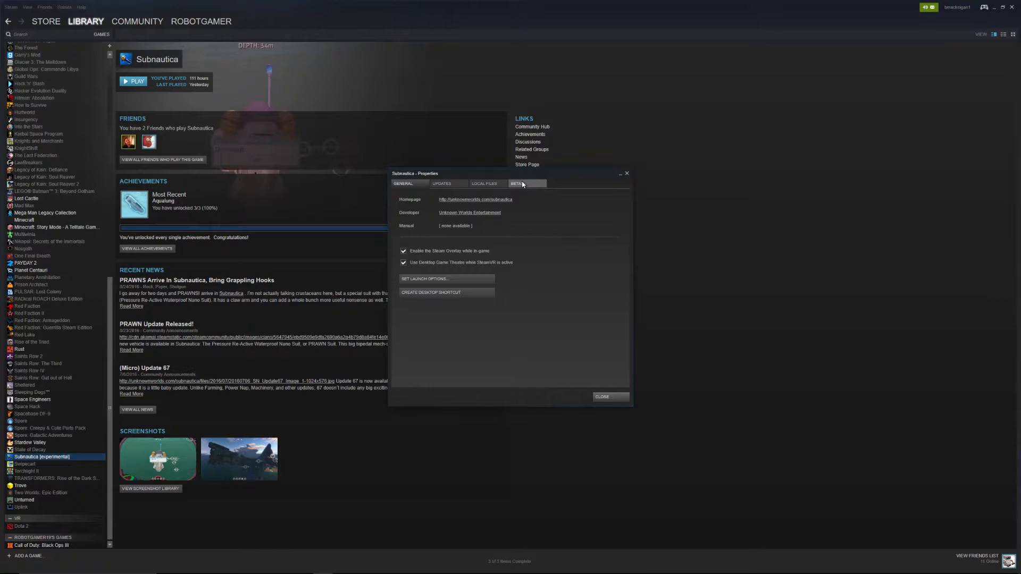
{"action": "left_click", "coordinate": [521, 183]}
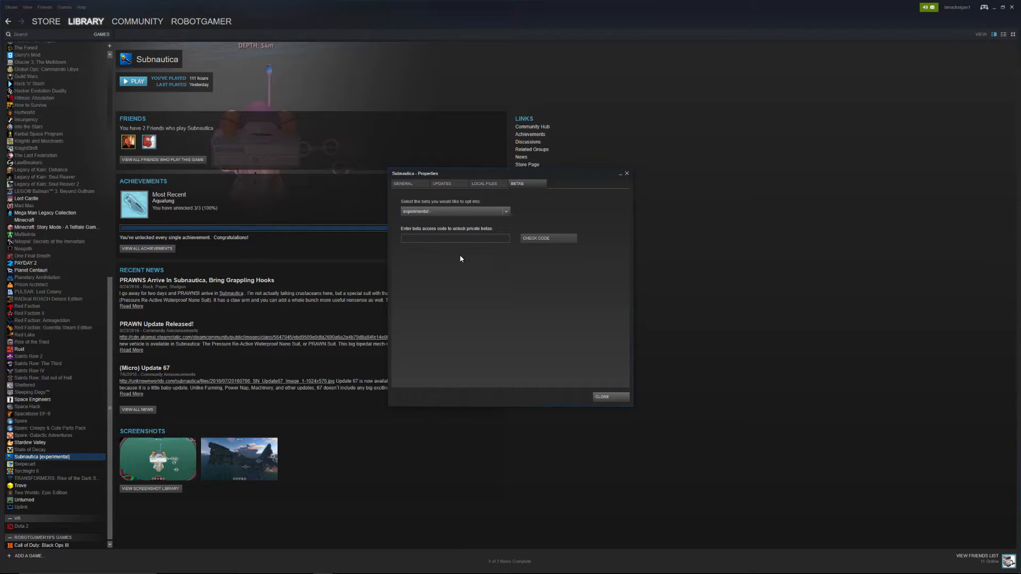
{"action": "left_click", "coordinate": [456, 239]}
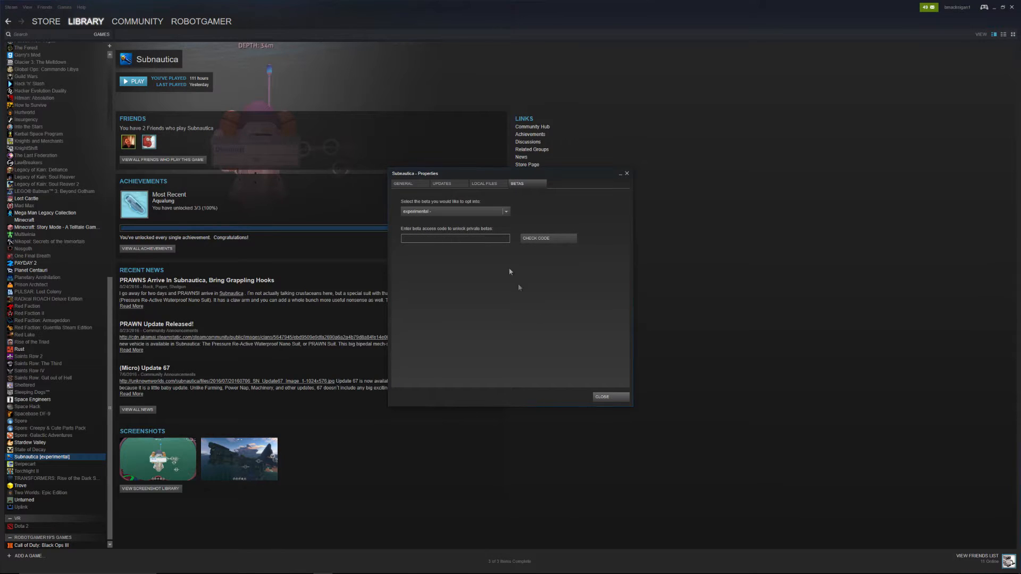
{"action": "left_click", "coordinate": [603, 396]}
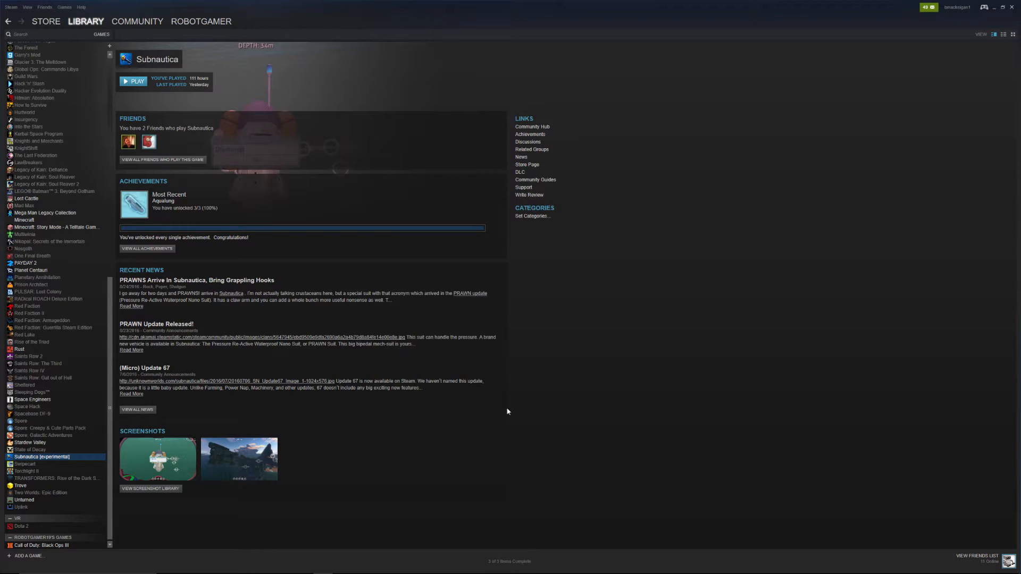
{"action": "mouse_move", "coordinate": [348, 253]}
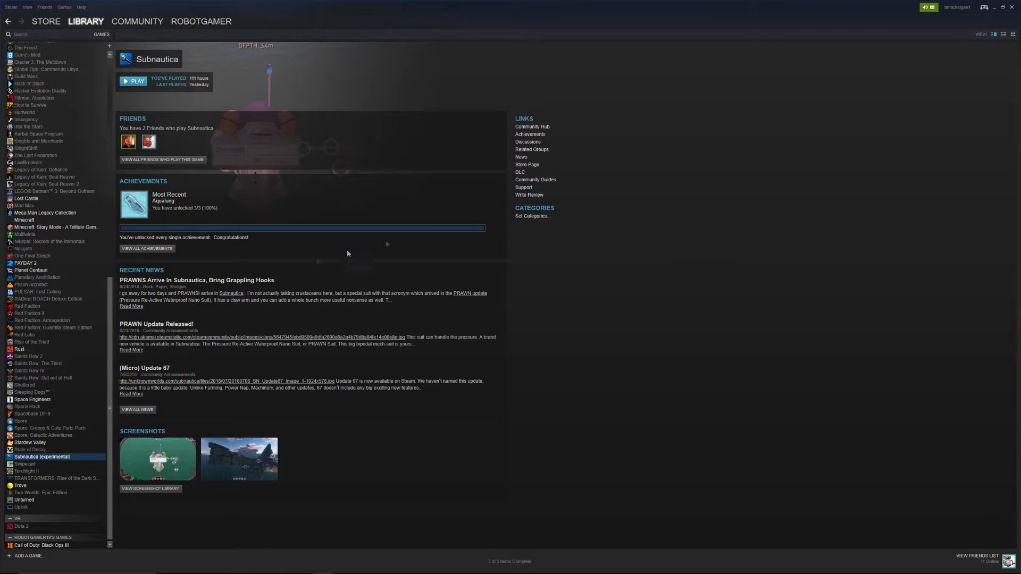
{"action": "mouse_move", "coordinate": [547, 192]}
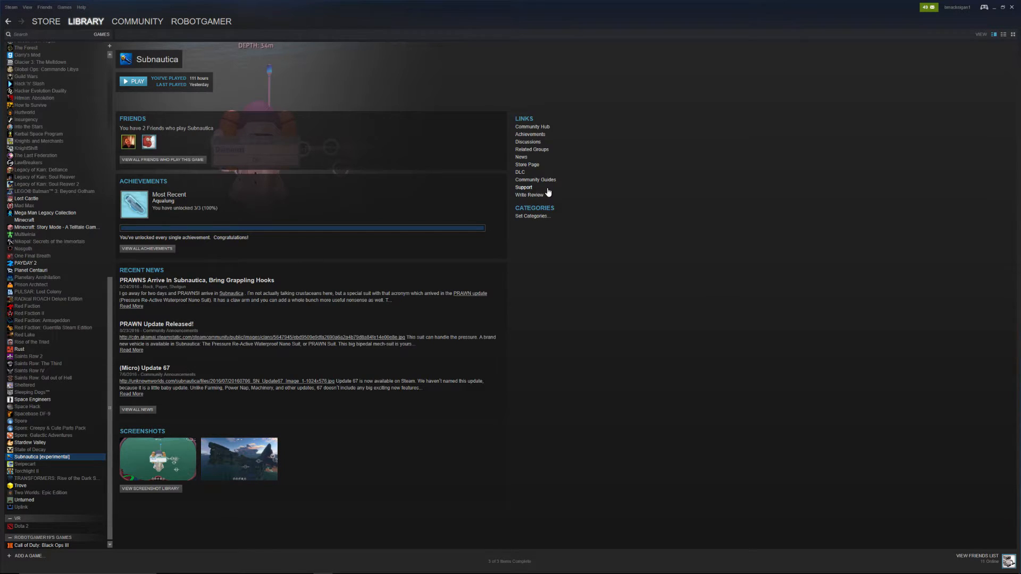